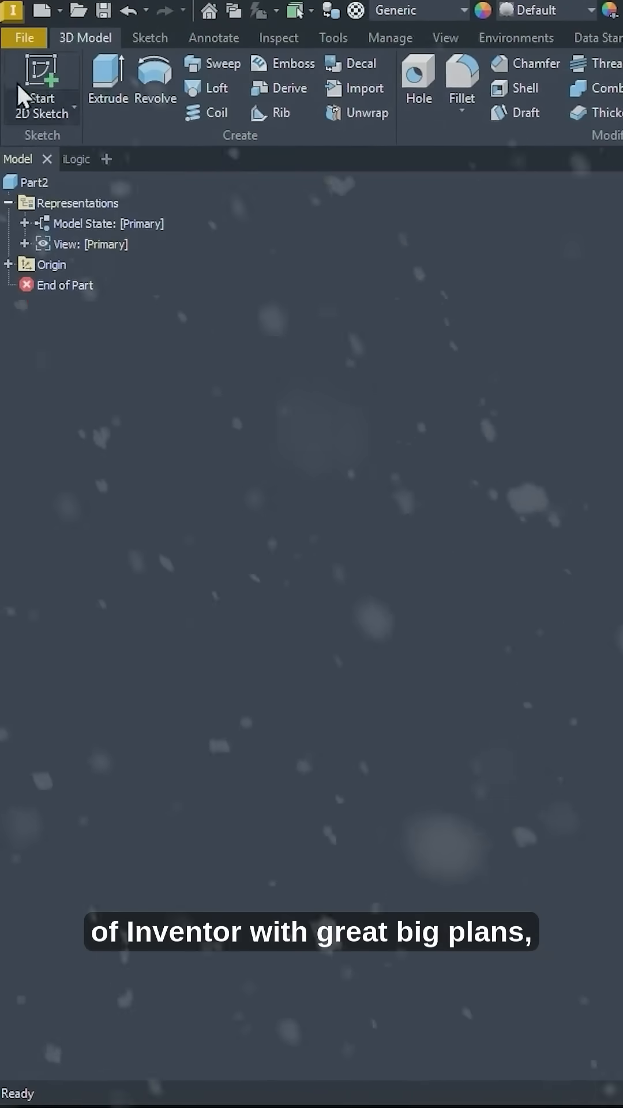
Close the part via the Home tab and open Application Options.
{"action": "left_click", "coordinate": [40, 82]}
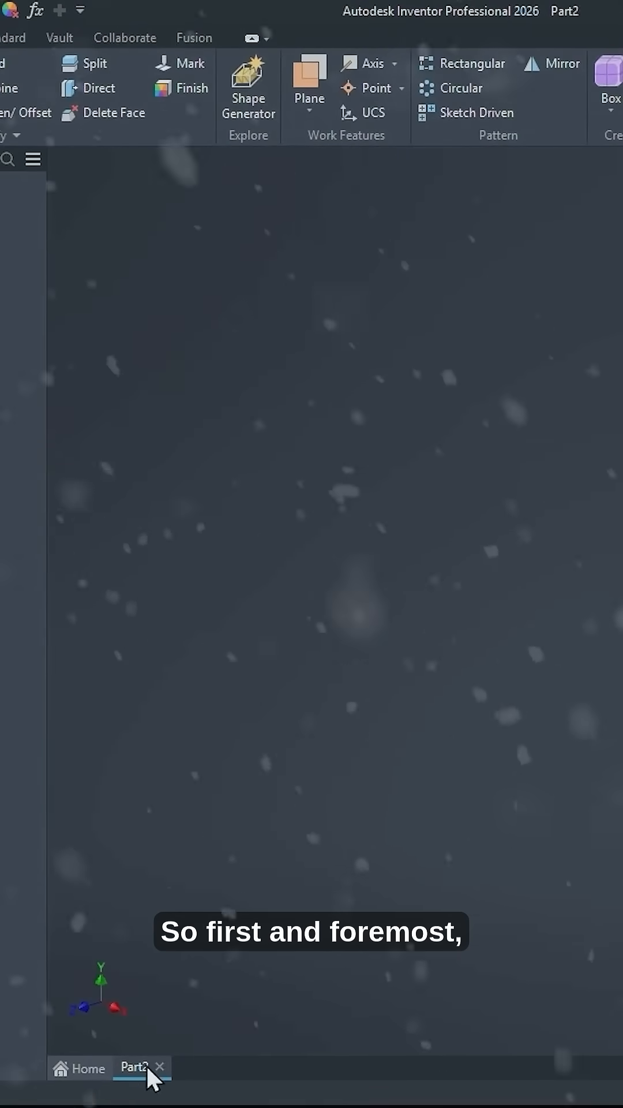
{"action": "left_click", "coordinate": [161, 1067]}
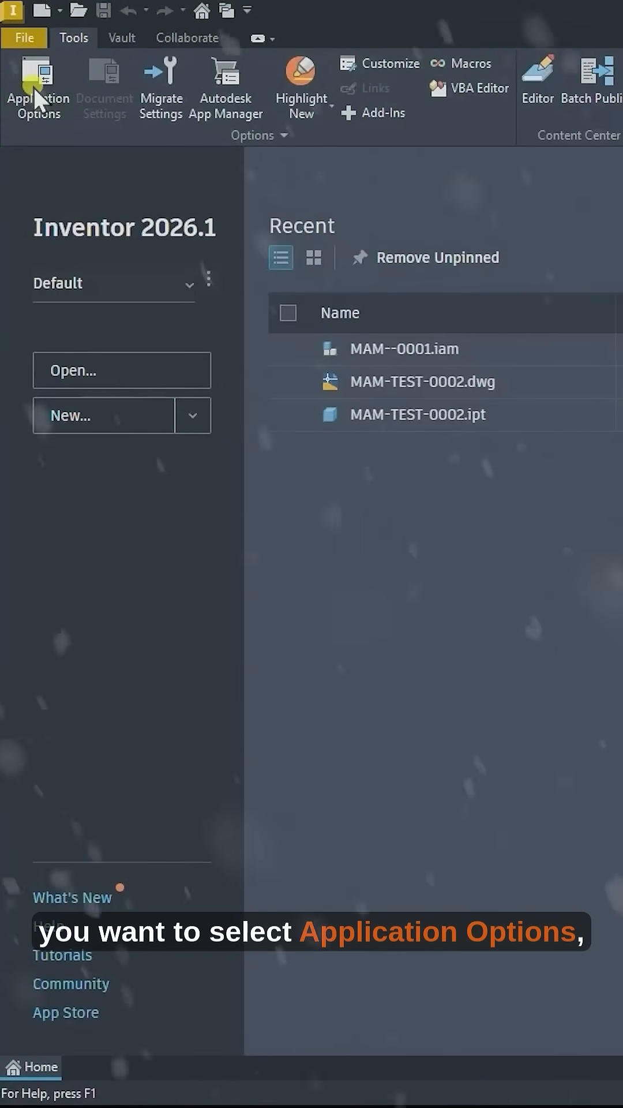
{"action": "left_click", "coordinate": [37, 88]}
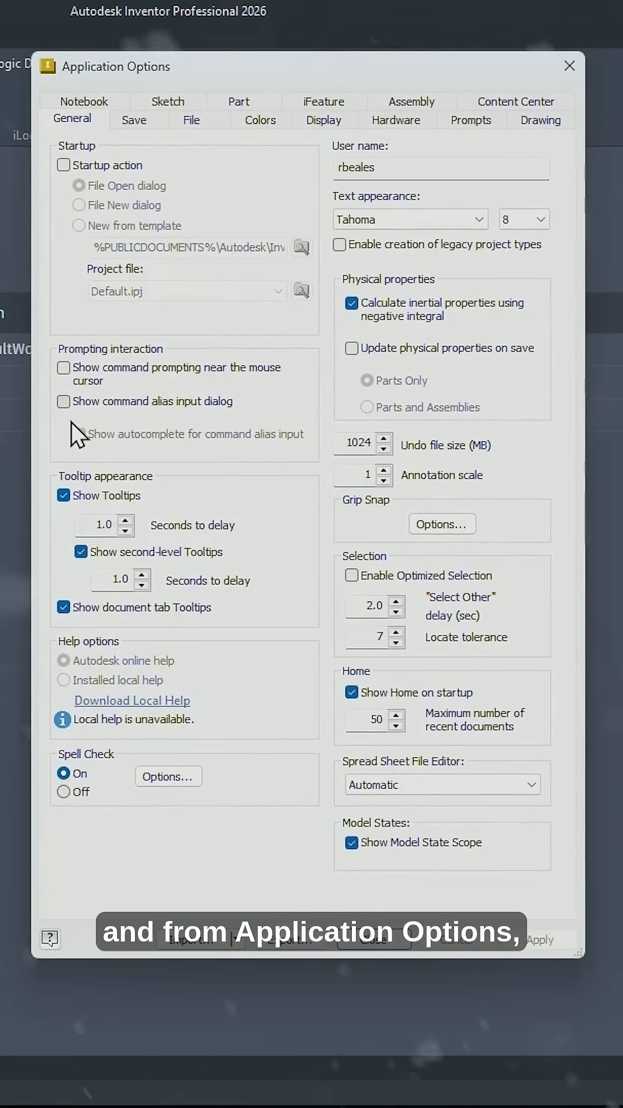
Configure the default template as Millimeters with the ISO drawing standard.
{"action": "left_click", "coordinate": [191, 119]}
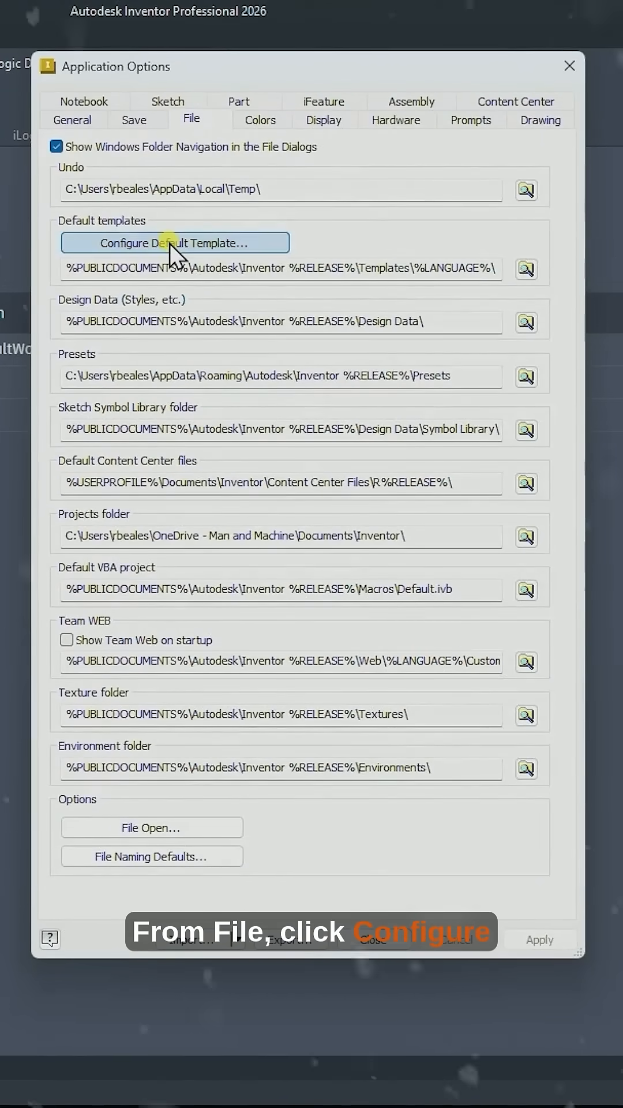
{"action": "left_click", "coordinate": [175, 242]}
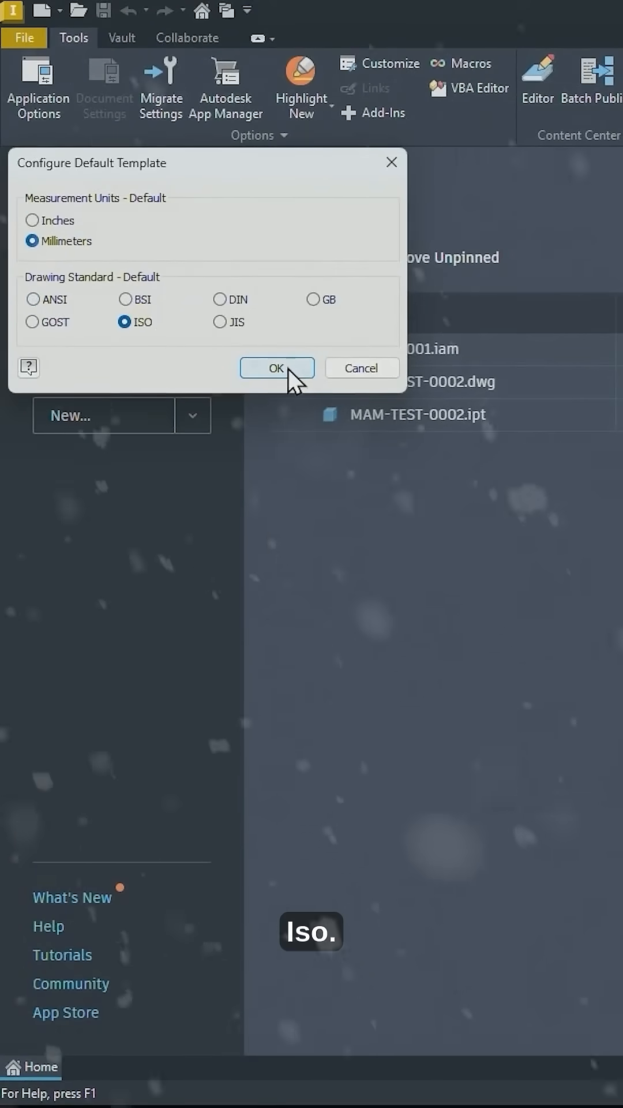
{"action": "left_click", "coordinate": [276, 367]}
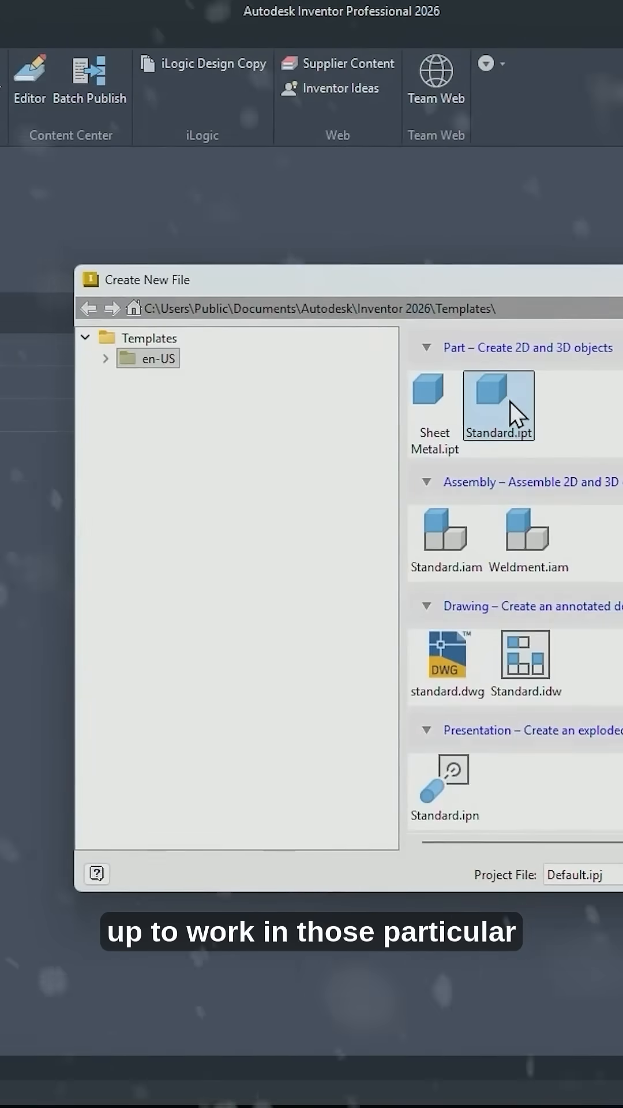
Create Part3 from Standard.ipt and sketch a test line to confirm millimetre units.
{"action": "double_click", "coordinate": [499, 406]}
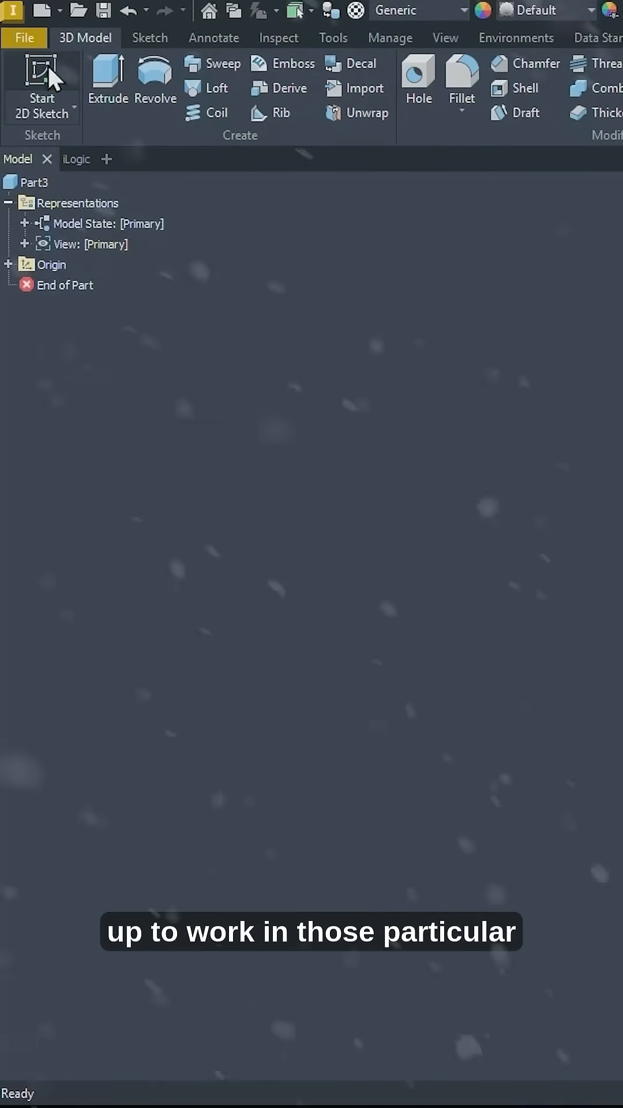
{"action": "left_click", "coordinate": [40, 78]}
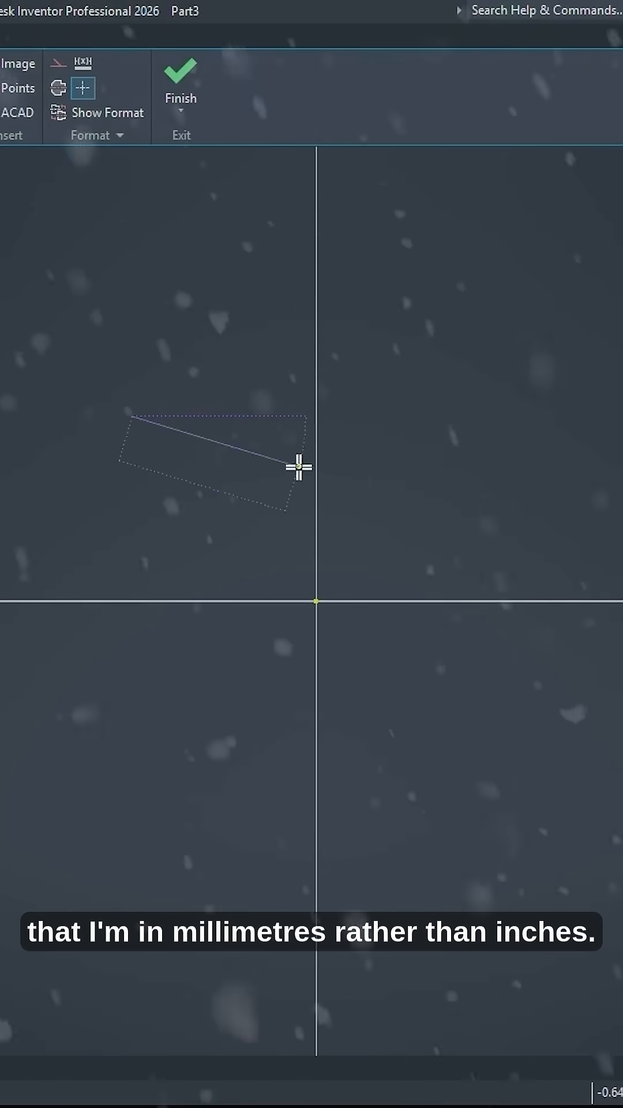
{"action": "left_click", "coordinate": [181, 78]}
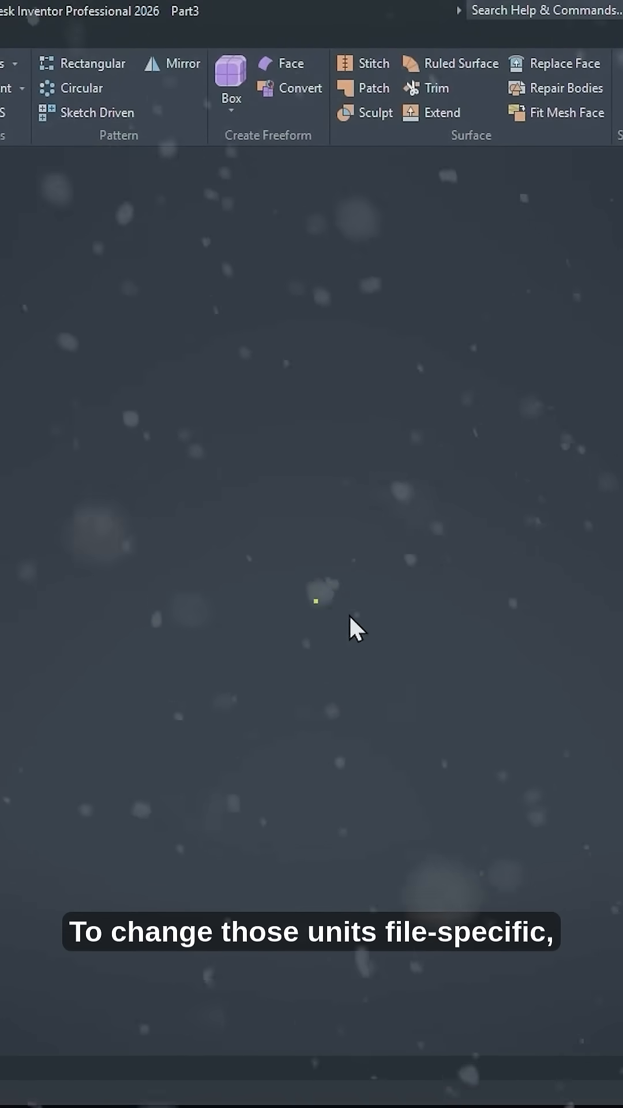
Open Part3's Document Settings Units tab and check length shows millimeter.
{"action": "left_click", "coordinate": [229, 38]}
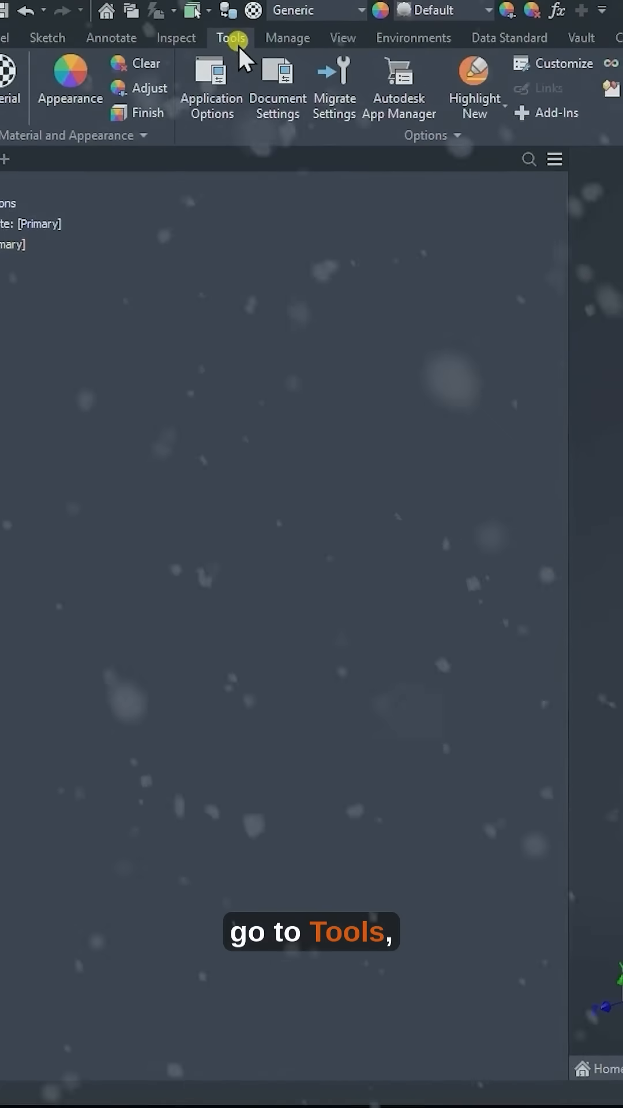
{"action": "left_click", "coordinate": [277, 88]}
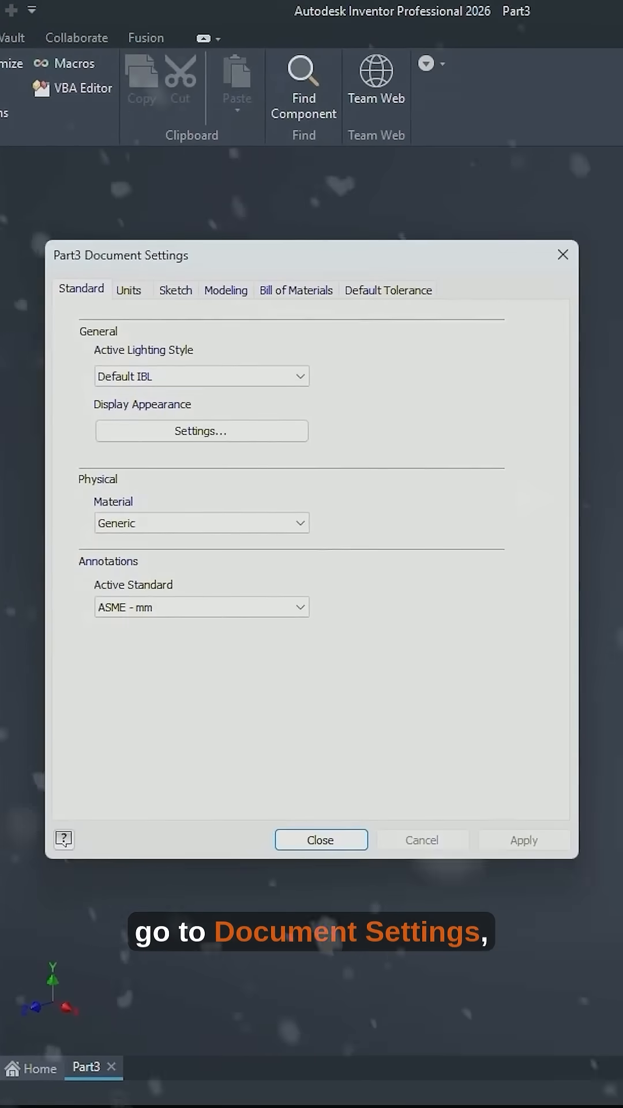
{"action": "mouse_move", "coordinate": [129, 290]}
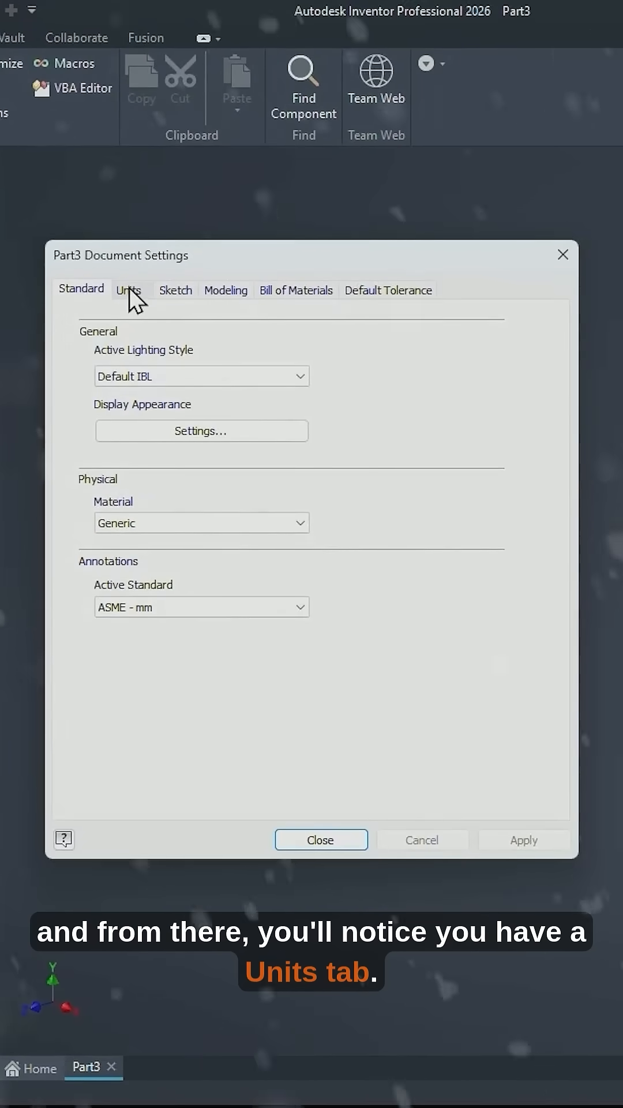
{"action": "left_click", "coordinate": [129, 290]}
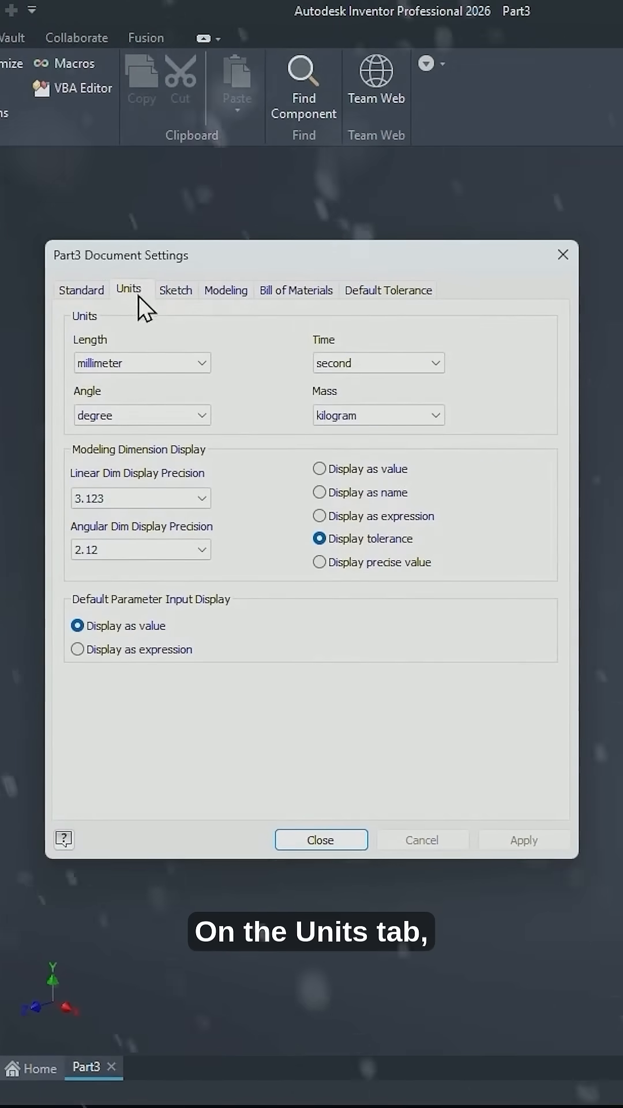
{"action": "left_click", "coordinate": [141, 363]}
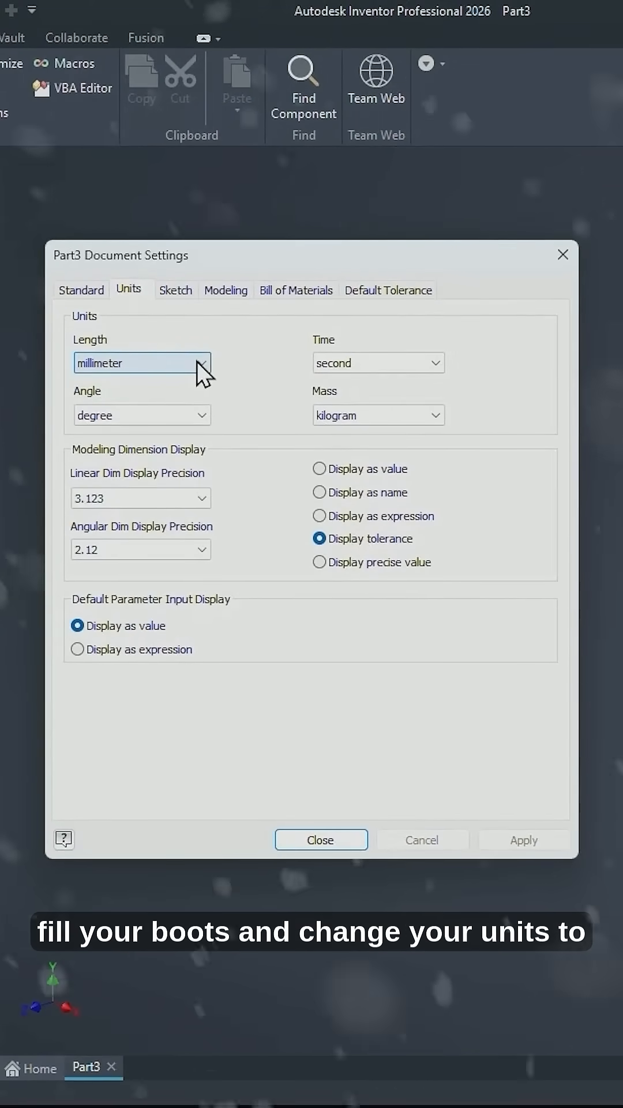